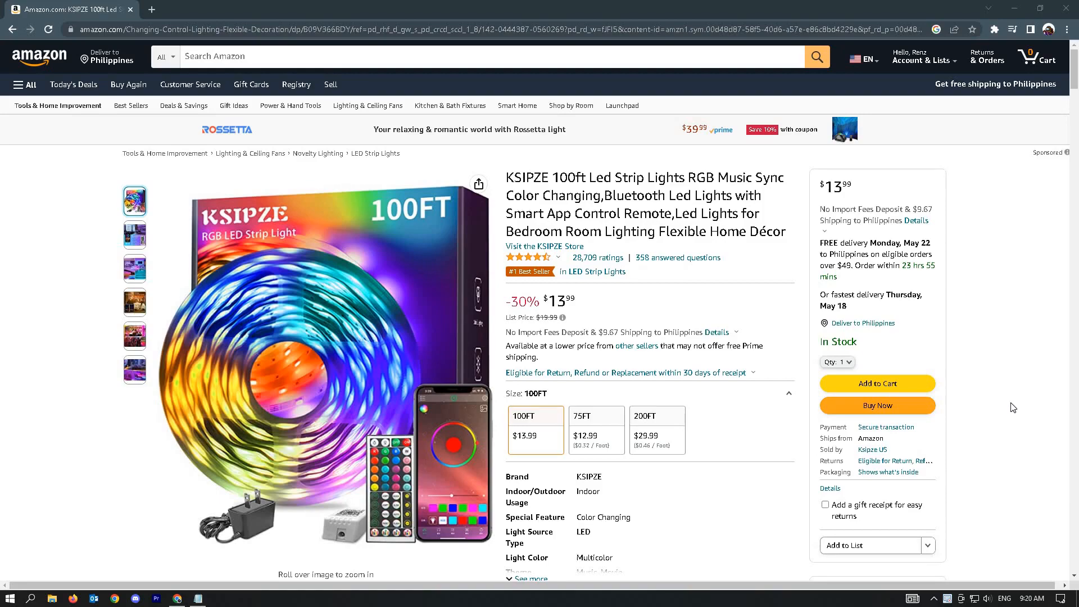
Step: Scroll to the Videos section and play the KSIPZE LED light strip review by Just A Dad Videos
{"action": "scroll", "scroll_direction": "down", "scroll_amount": 3}
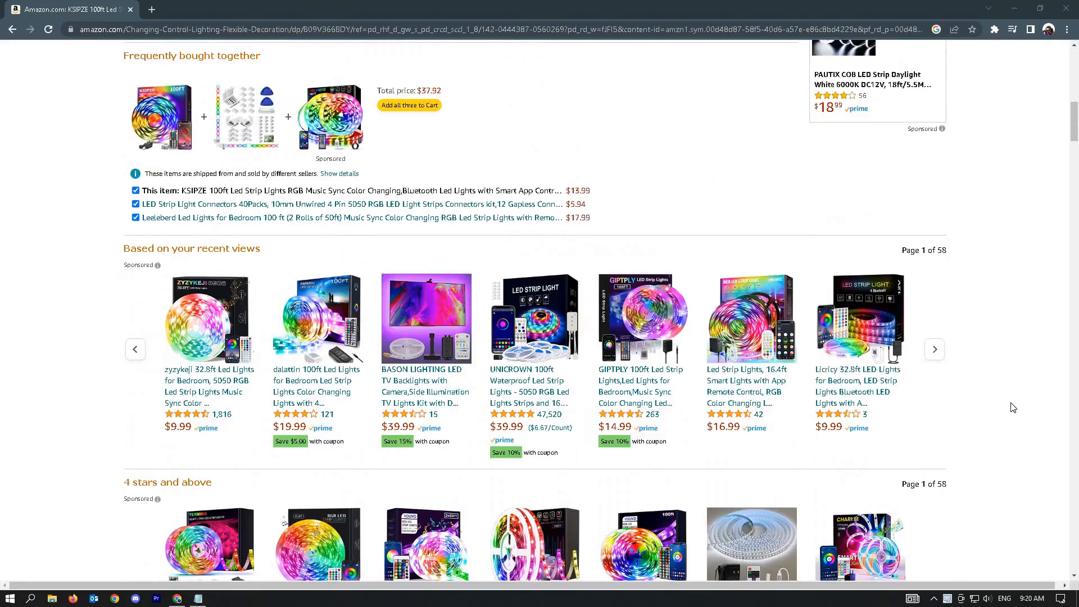
{"action": "scroll", "scroll_direction": "down", "scroll_amount": 3}
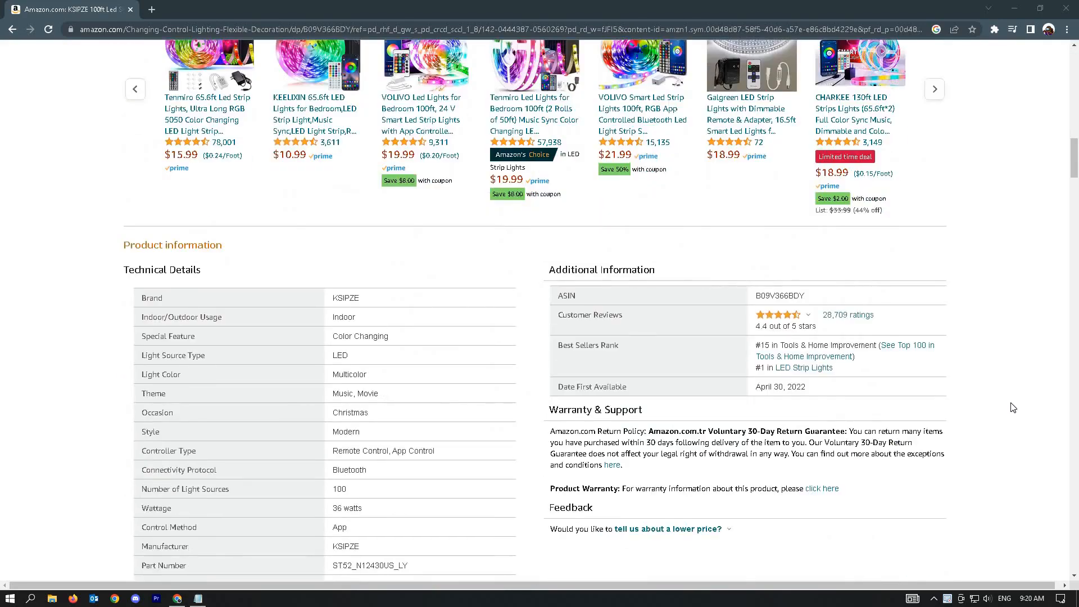
{"action": "scroll", "scroll_direction": "down", "scroll_amount": 3}
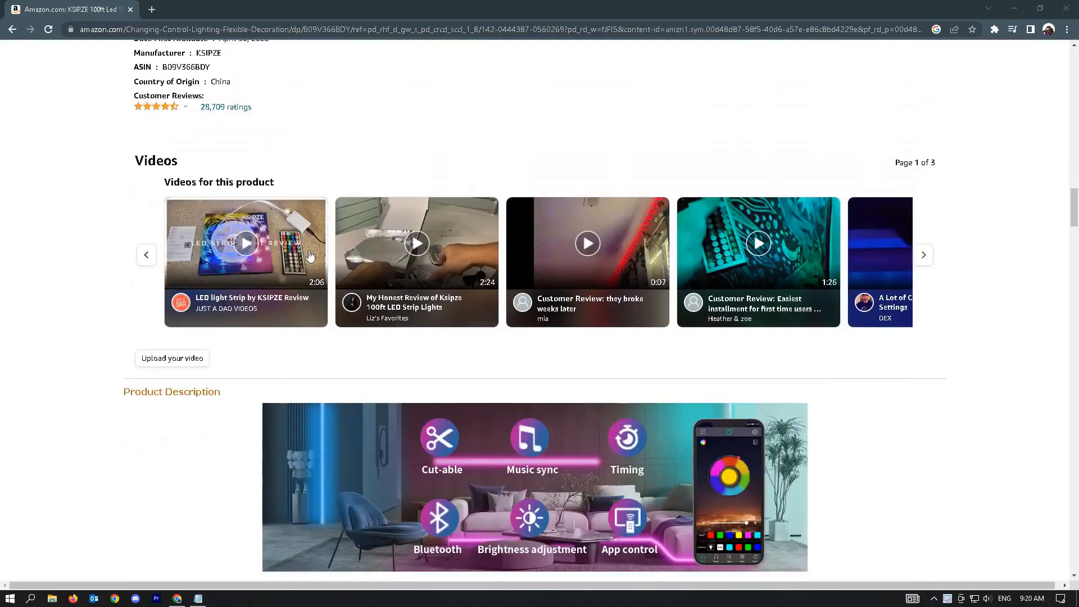
{"action": "left_click", "coordinate": [246, 243]}
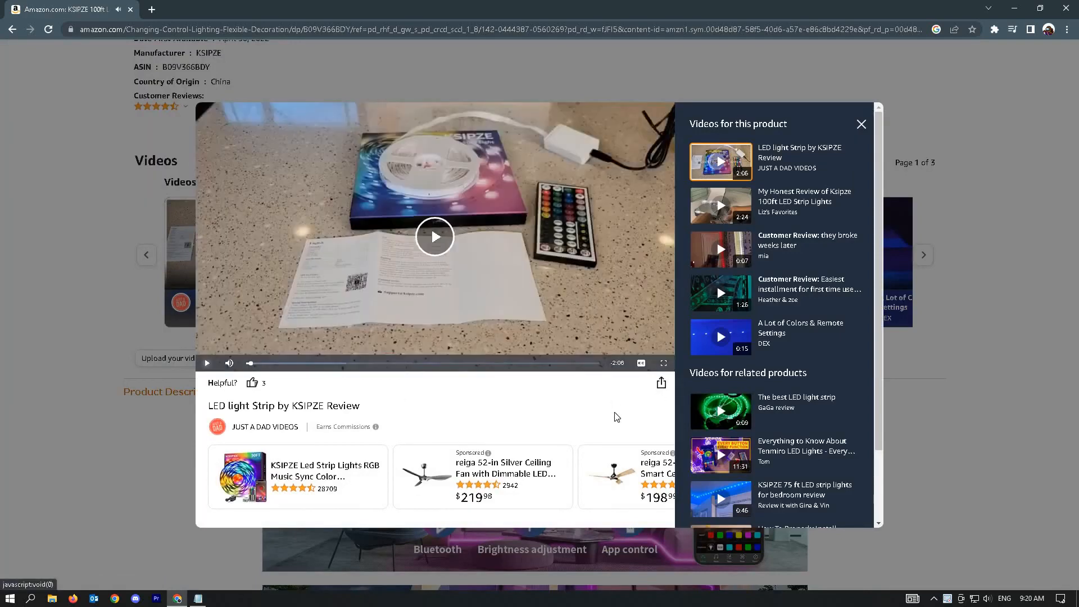
{"action": "mouse_move", "coordinate": [530, 399]}
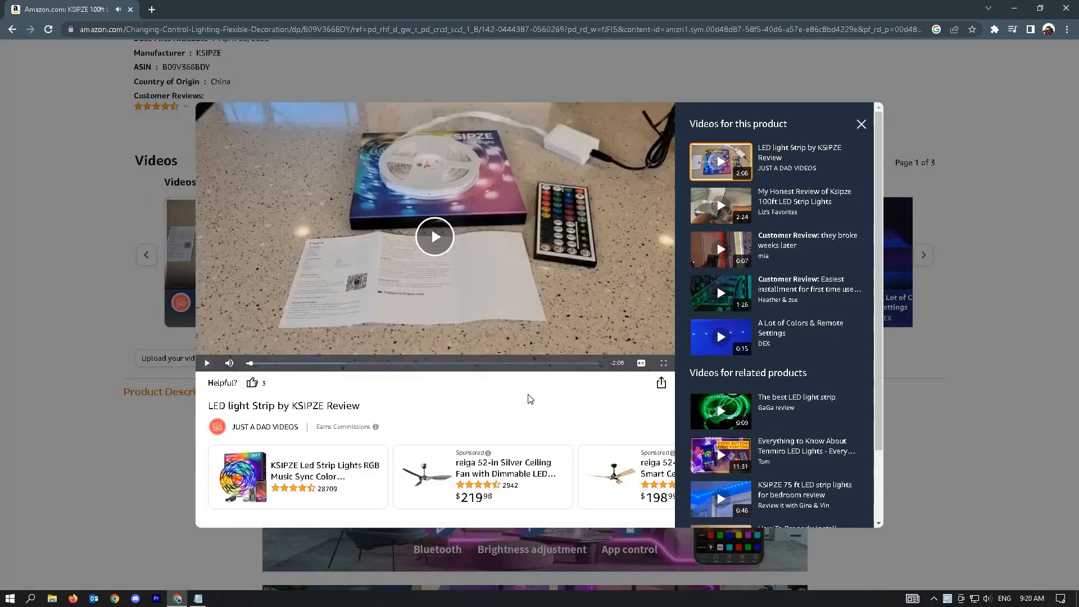
Step: Inspect the video element and search the Elements panel for 'mp4' to locate its source
{"action": "right_click", "coordinate": [529, 399]}
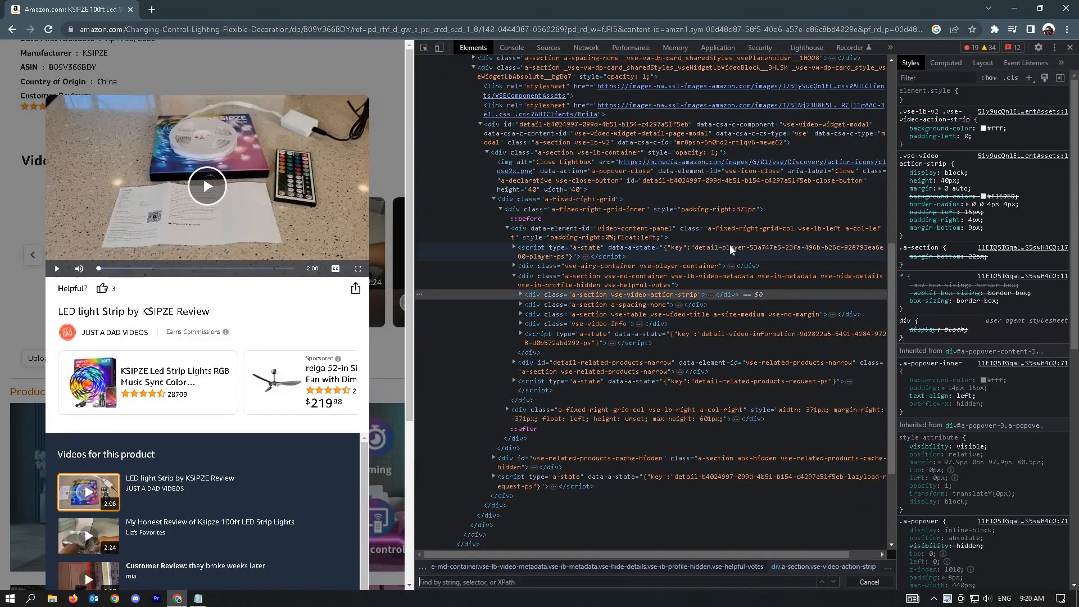
{"action": "type", "text": "mp4"}
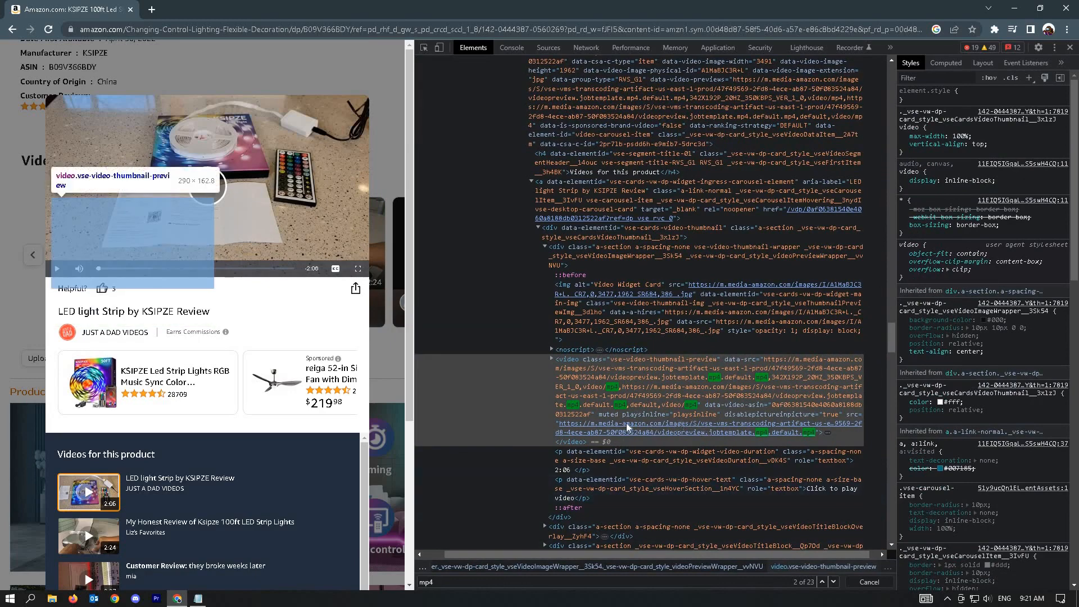
Step: Open the video element's src mp4 URL from Amazon's media server in a new tab
{"action": "right_click", "coordinate": [626, 426]}
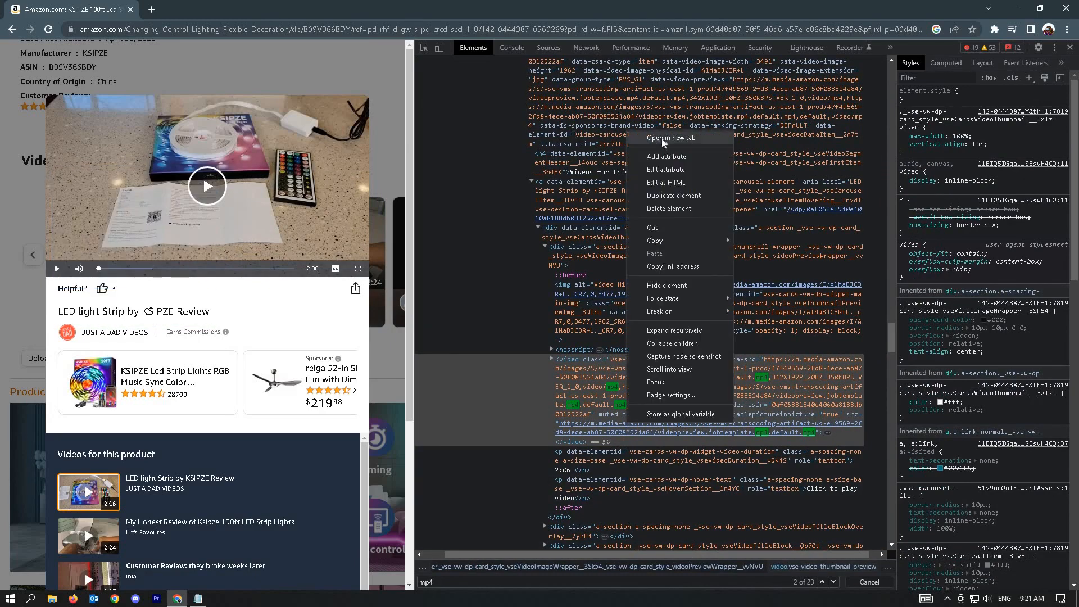
{"action": "left_click", "coordinate": [668, 137]}
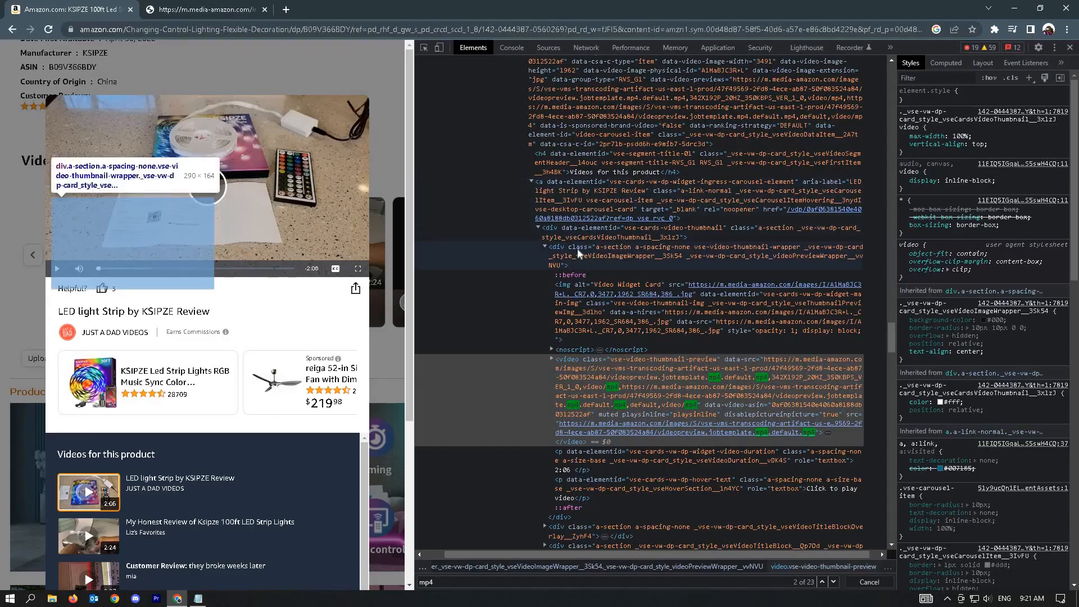